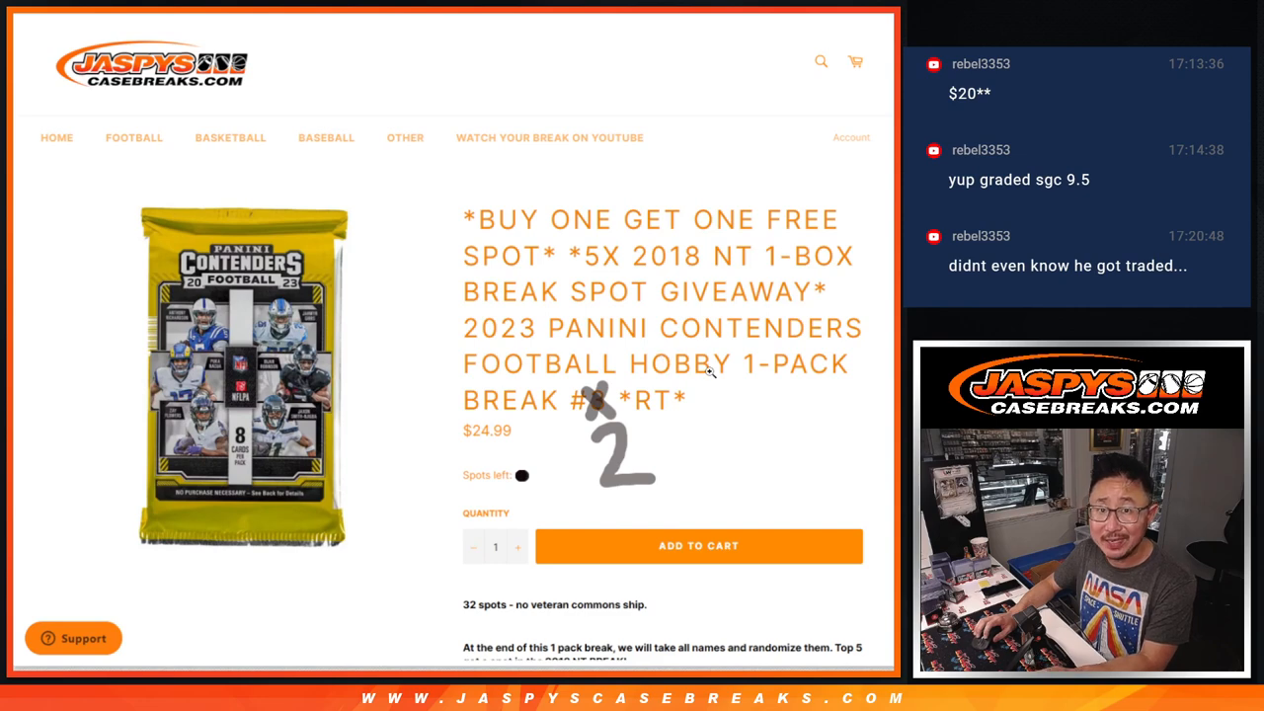
{"action": "mouse_move", "coordinate": [632, 432]}
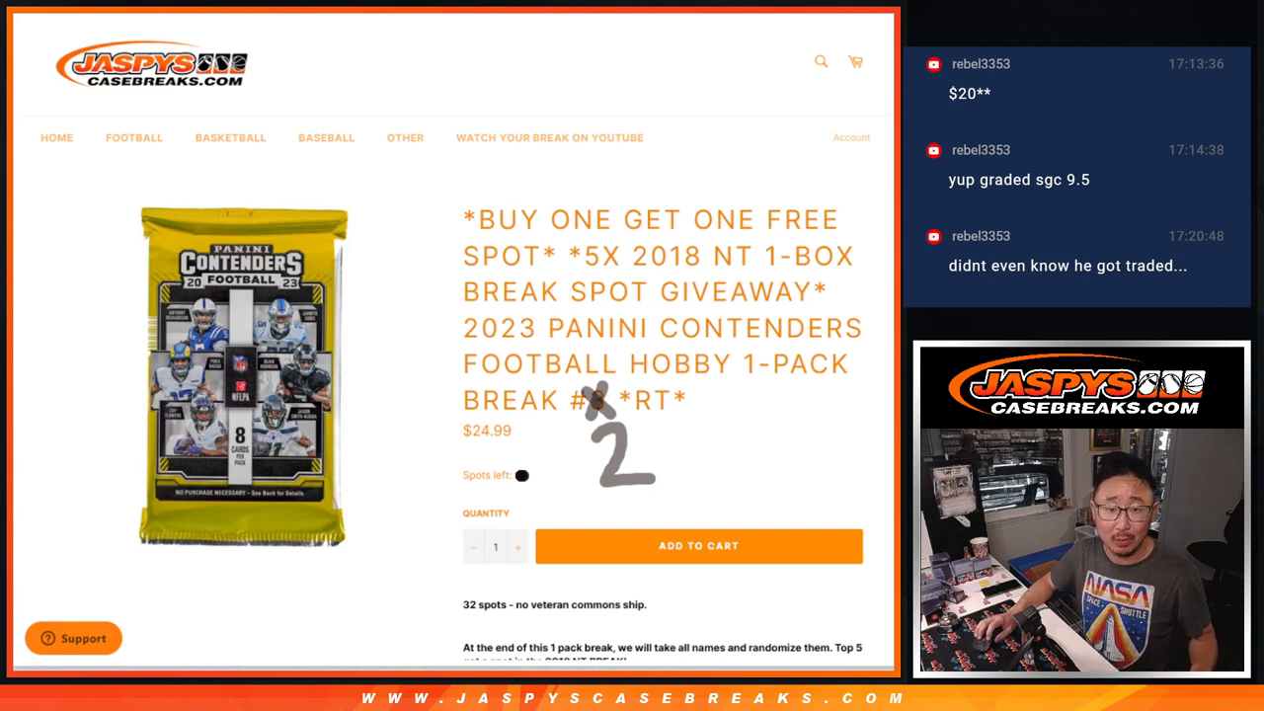
{"action": "mouse_move", "coordinate": [697, 202]}
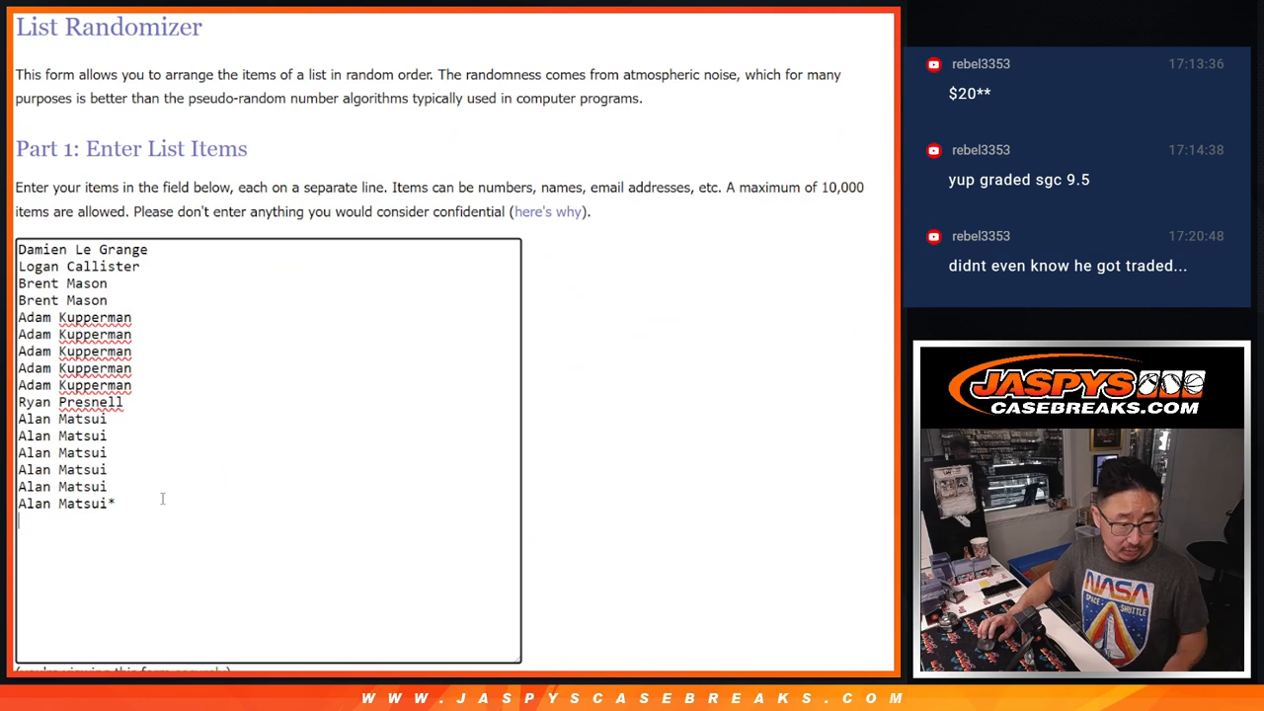
Step: Enter the break names, roll two dice, and shuffle the 32-name list
{"action": "type", "text": "Damien Le Grange"}
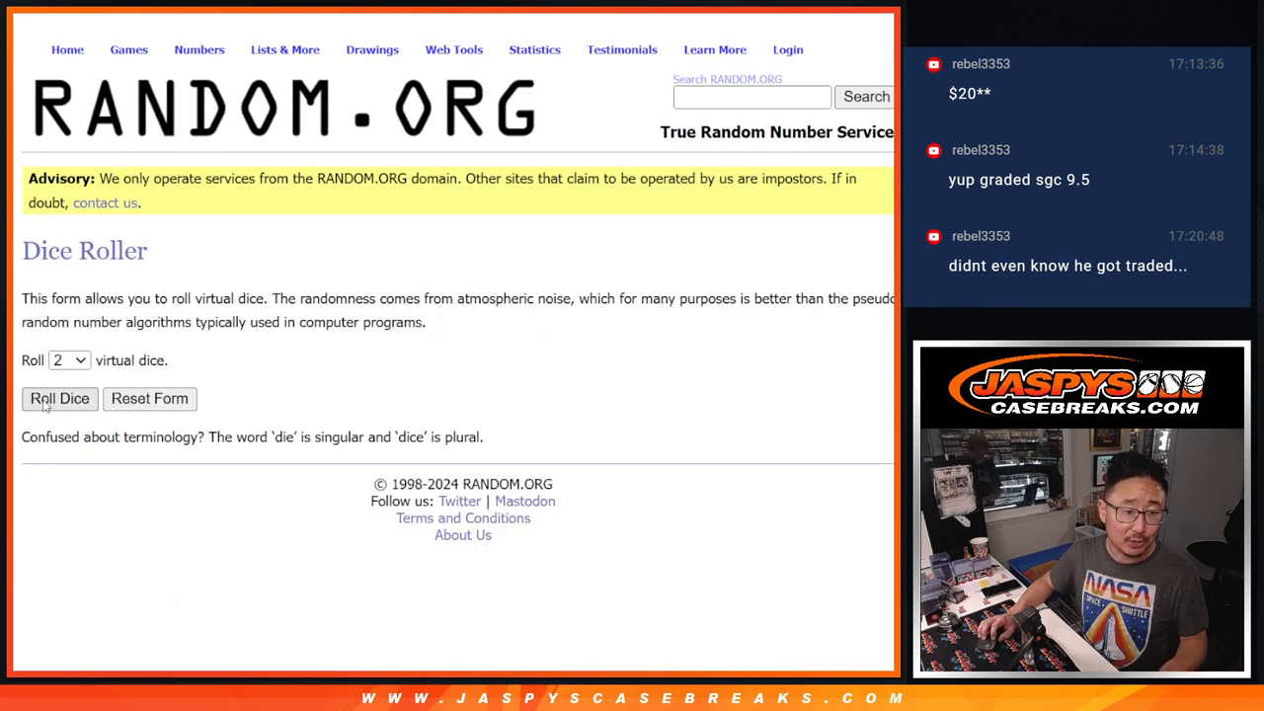
{"action": "left_click", "coordinate": [59, 398]}
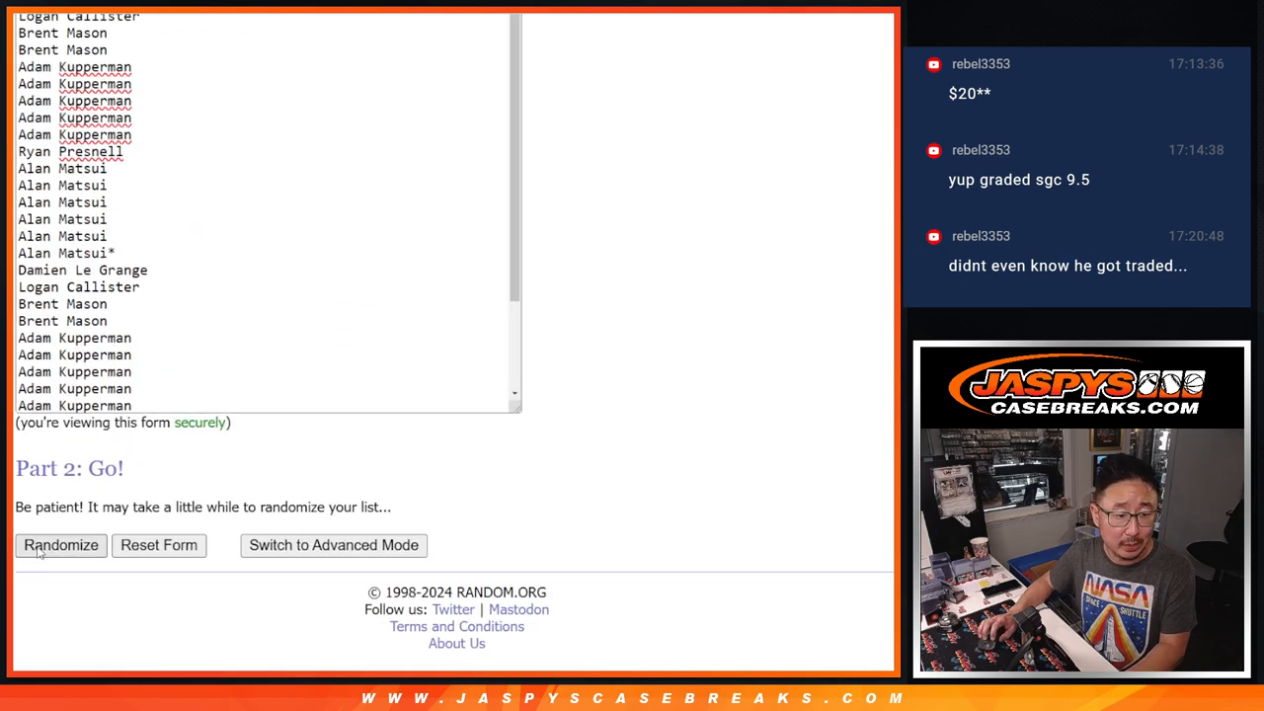
{"action": "left_click", "coordinate": [60, 545]}
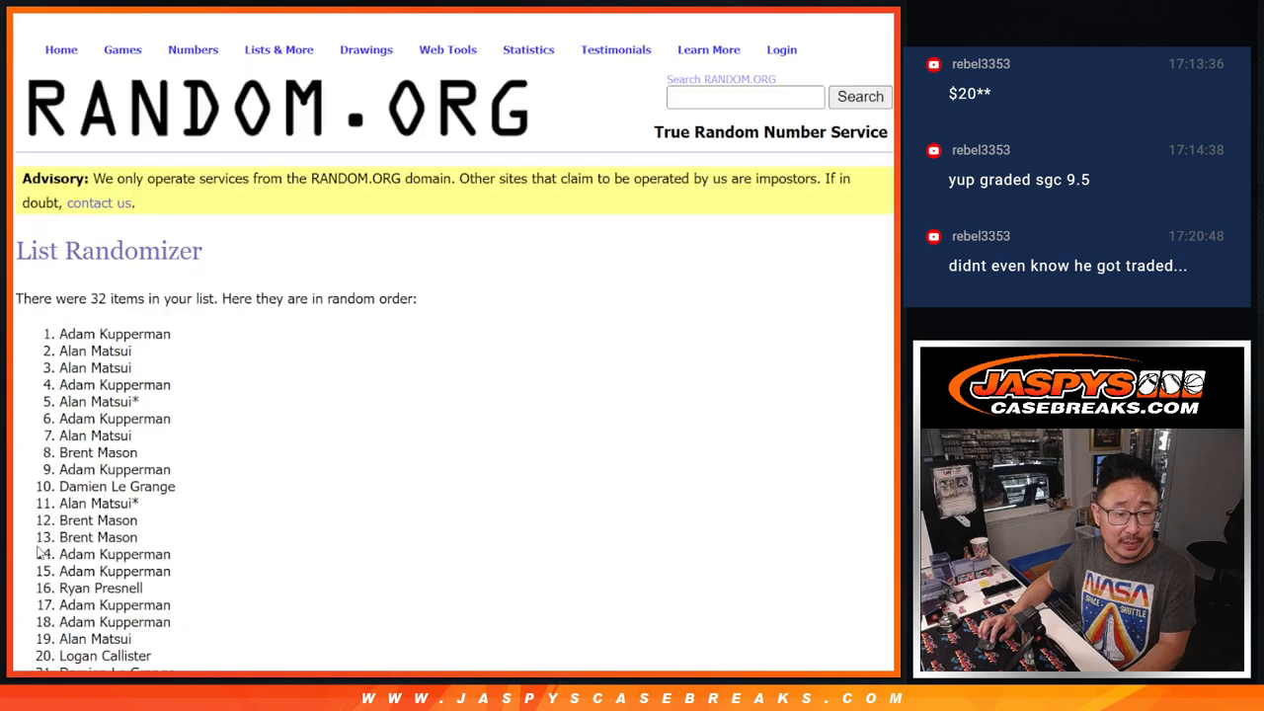
{"action": "scroll", "scroll_direction": "down", "scroll_amount": 3}
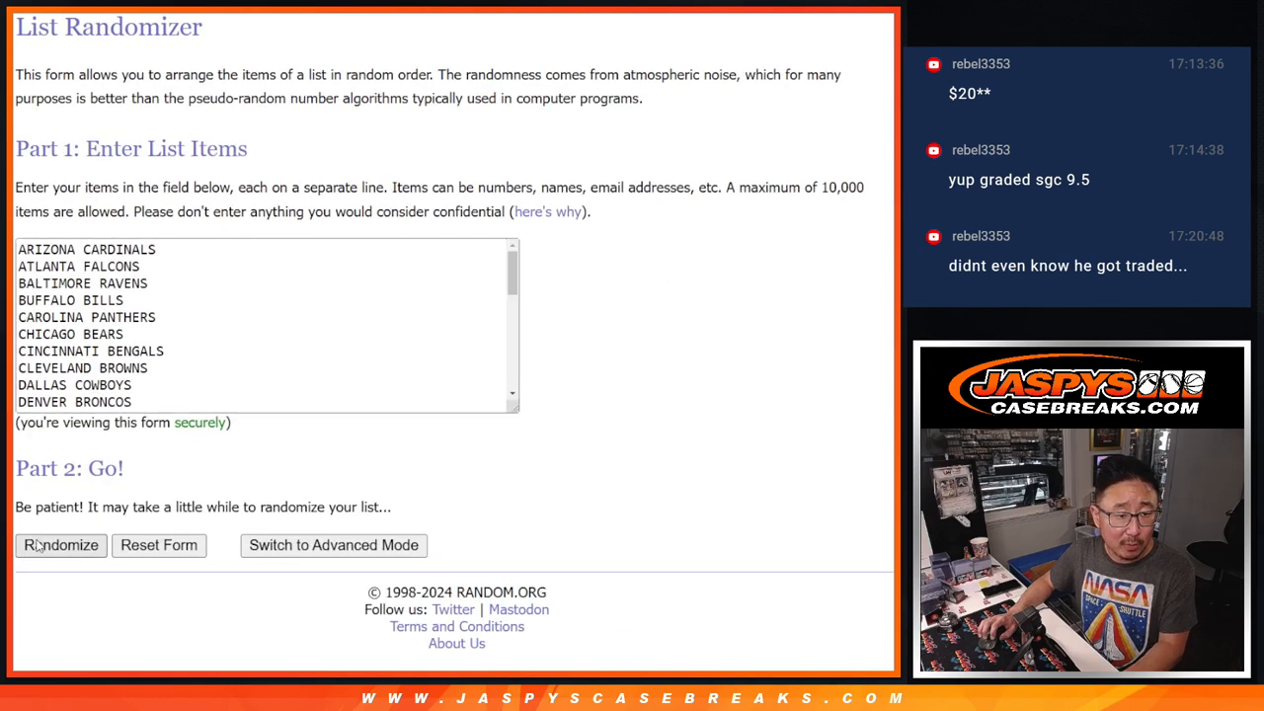
Step: Shuffle the 32 NFL teams and scroll down to the randomized team order
{"action": "left_click", "coordinate": [61, 545]}
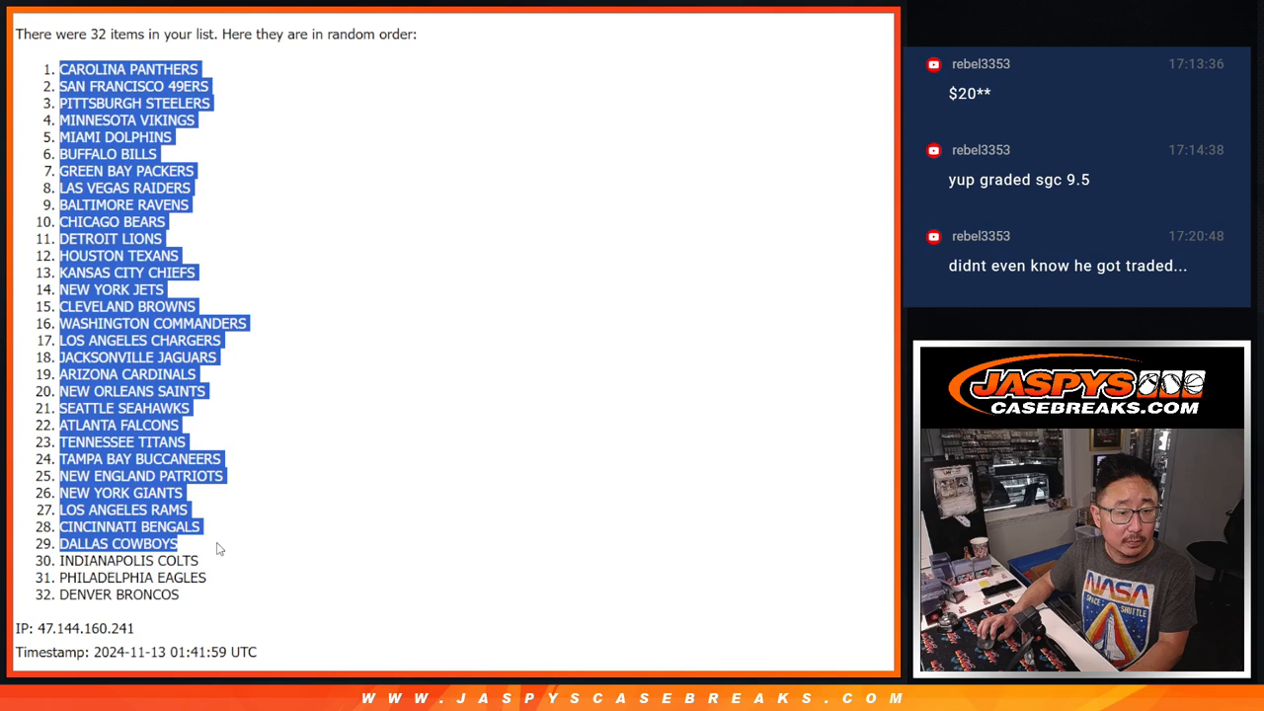
{"action": "scroll", "scroll_direction": "down", "scroll_amount": 3}
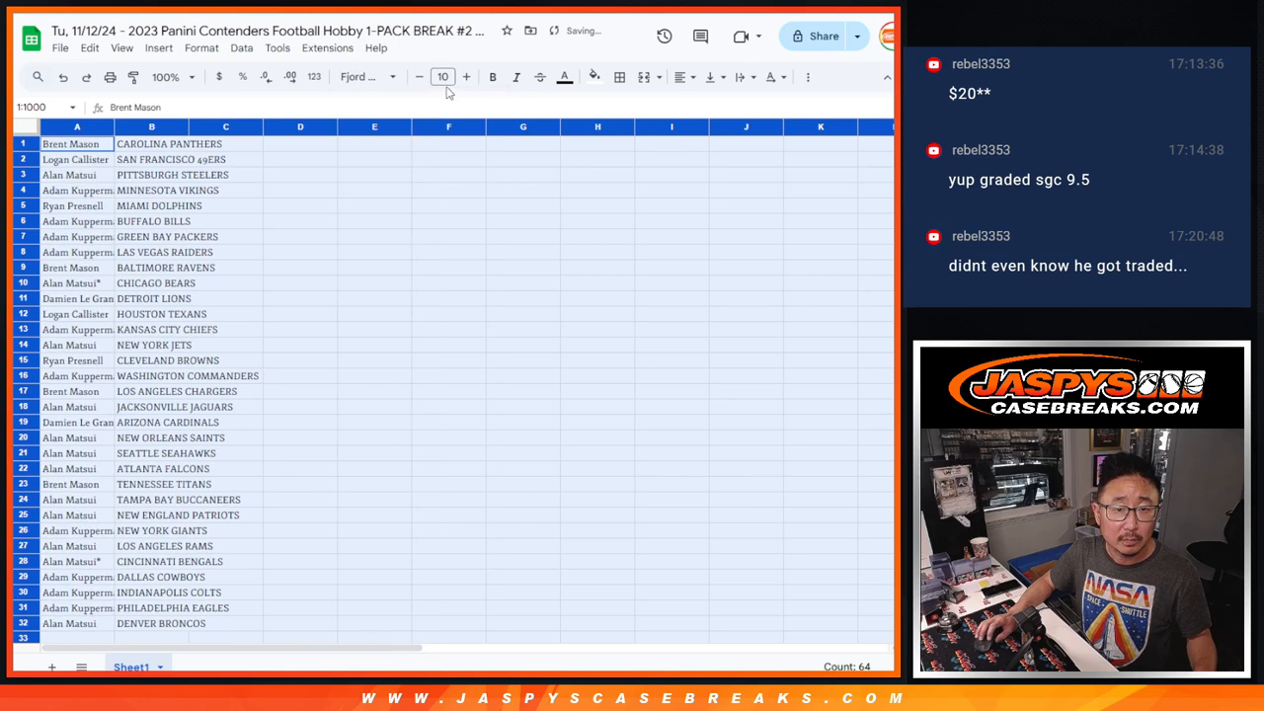
Step: Zoom the sheet to 150% and scroll through the name–team pairs
{"action": "left_click", "coordinate": [166, 77]}
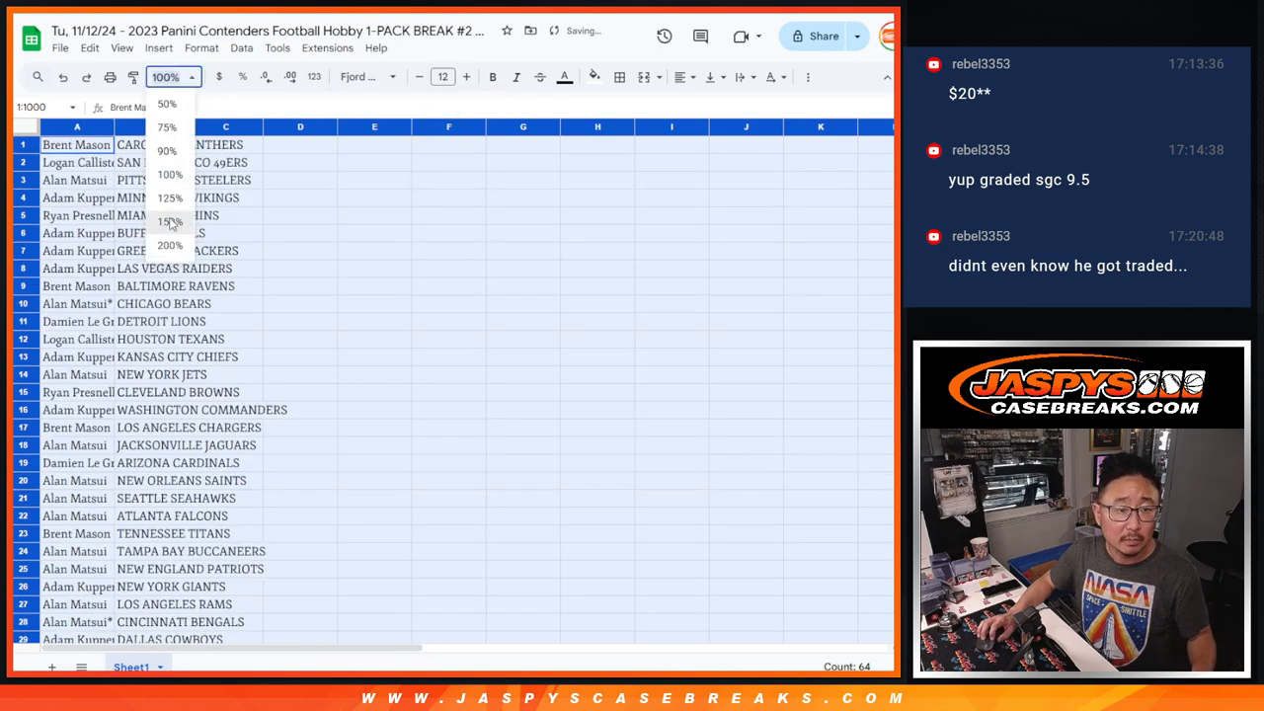
{"action": "left_click", "coordinate": [171, 221]}
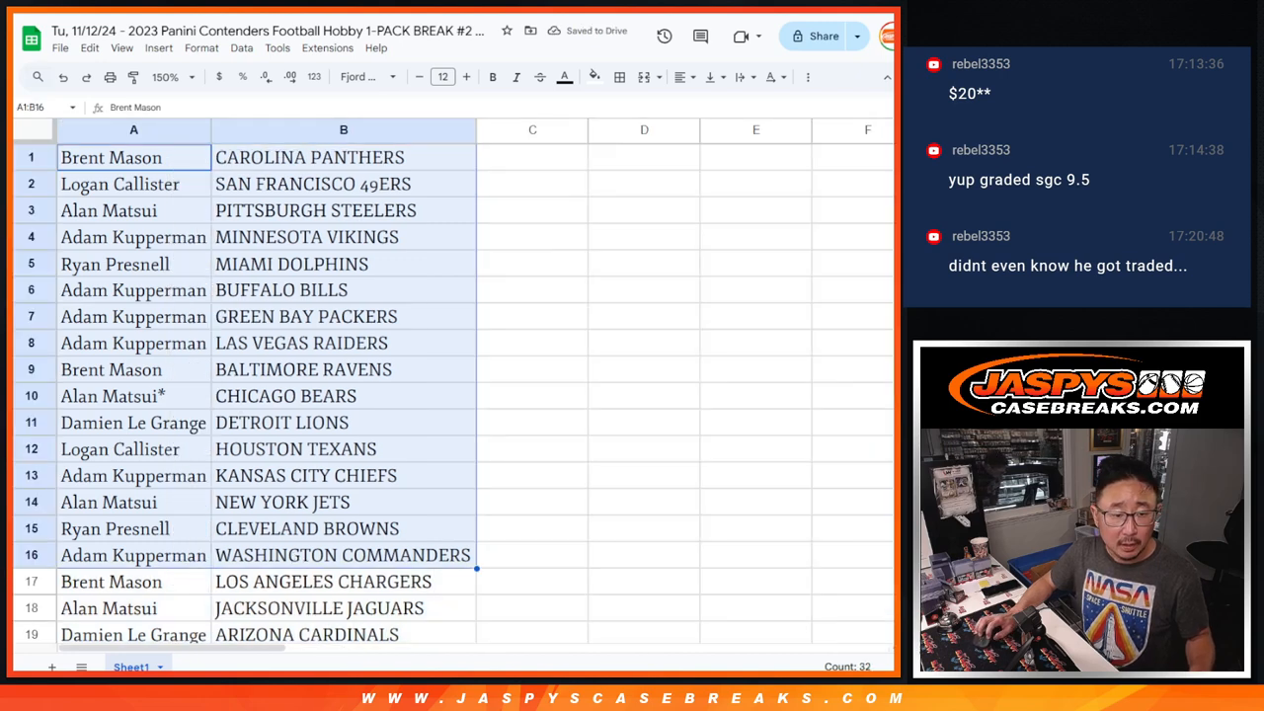
{"action": "scroll", "scroll_direction": "down", "scroll_amount": 3}
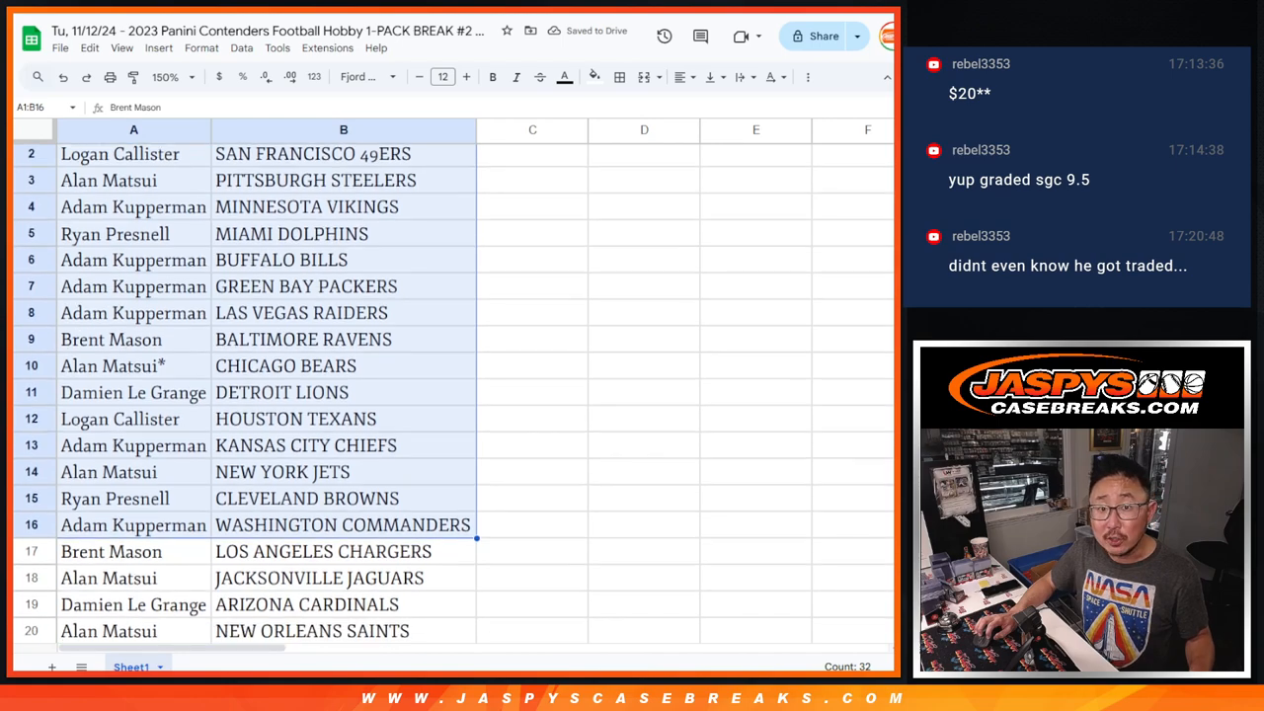
{"action": "scroll", "scroll_direction": "down", "scroll_amount": 3}
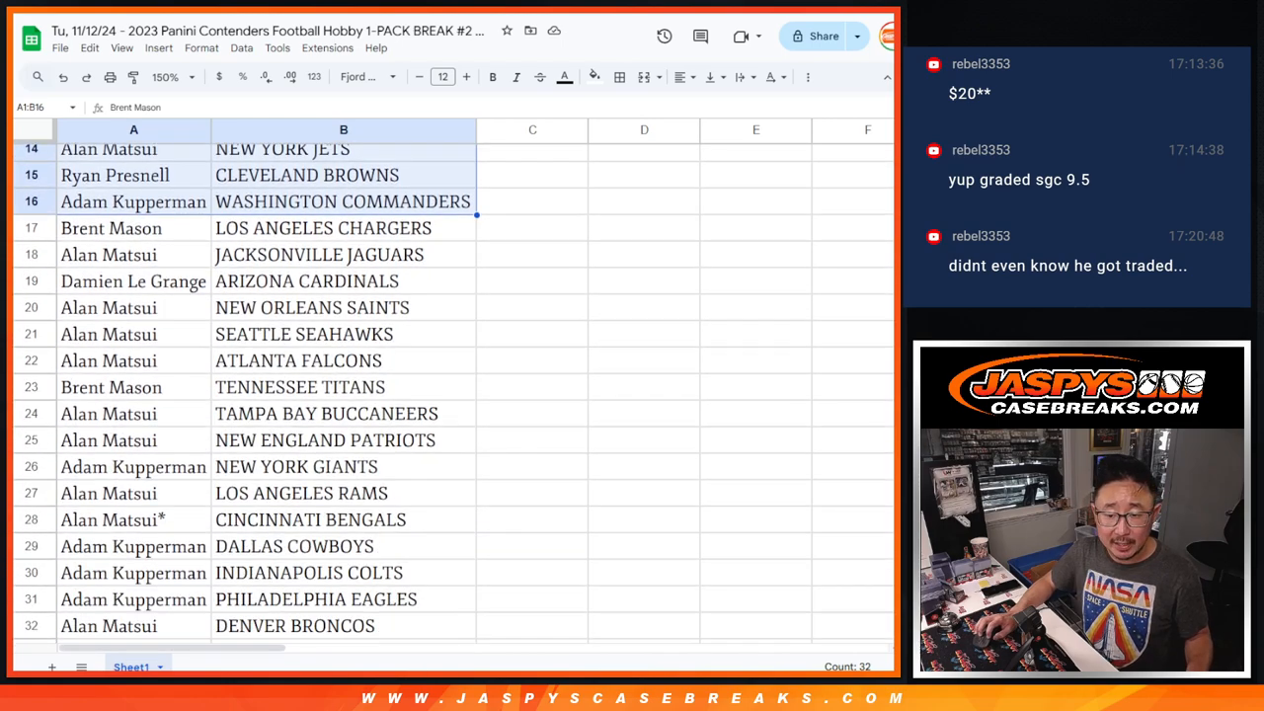
Step: Select the pairs in rows 17 to 32 and start printing the sorted pairings
{"action": "left_click", "coordinate": [111, 198]}
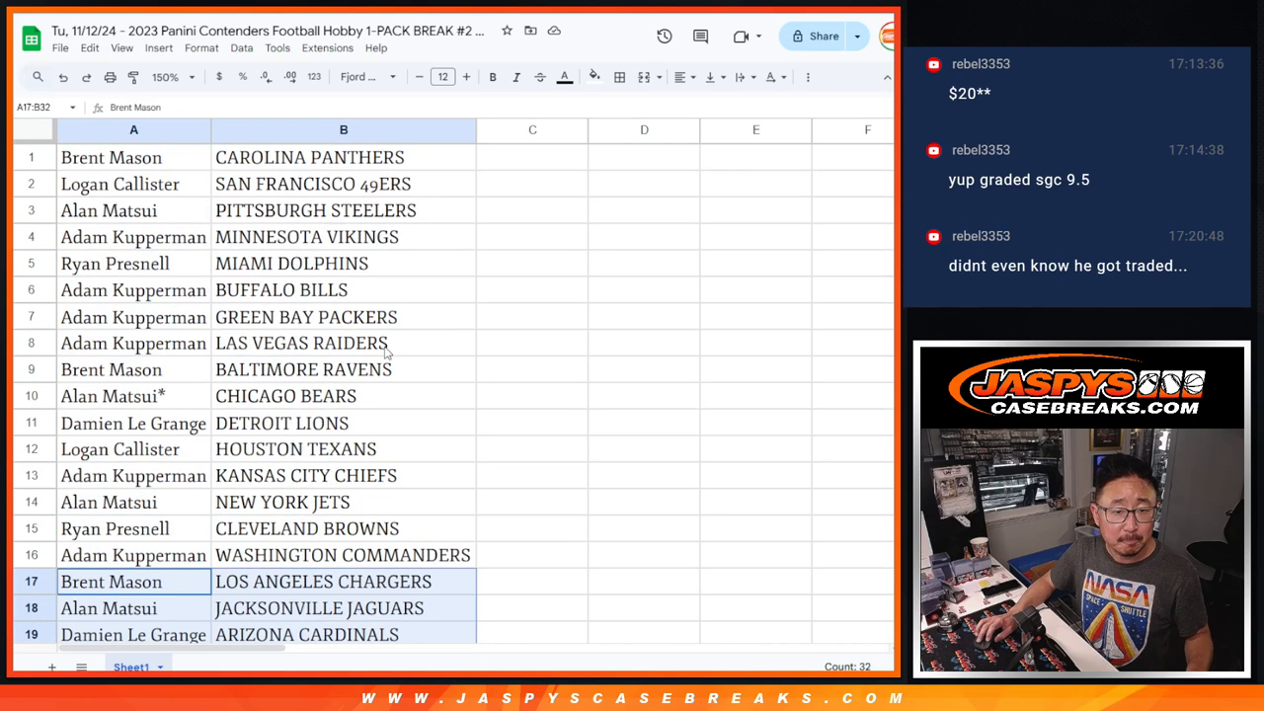
{"action": "left_click", "coordinate": [162, 77]}
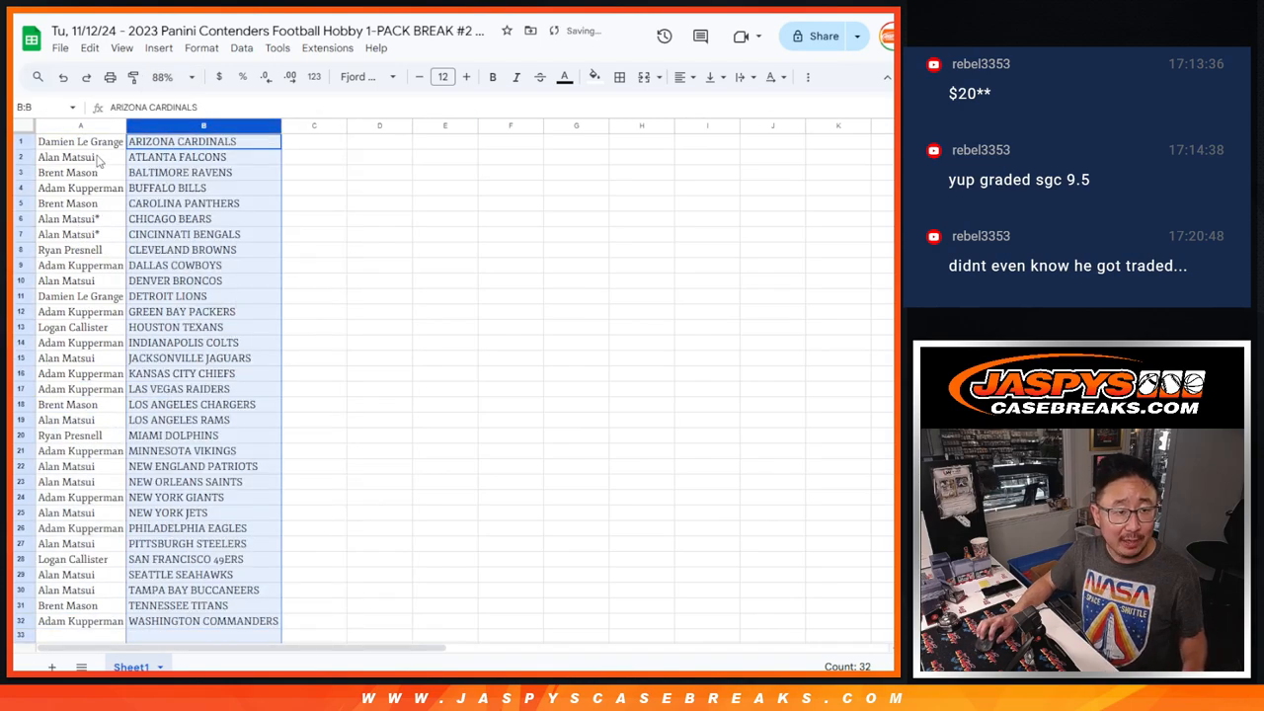
{"action": "left_click", "coordinate": [80, 126]}
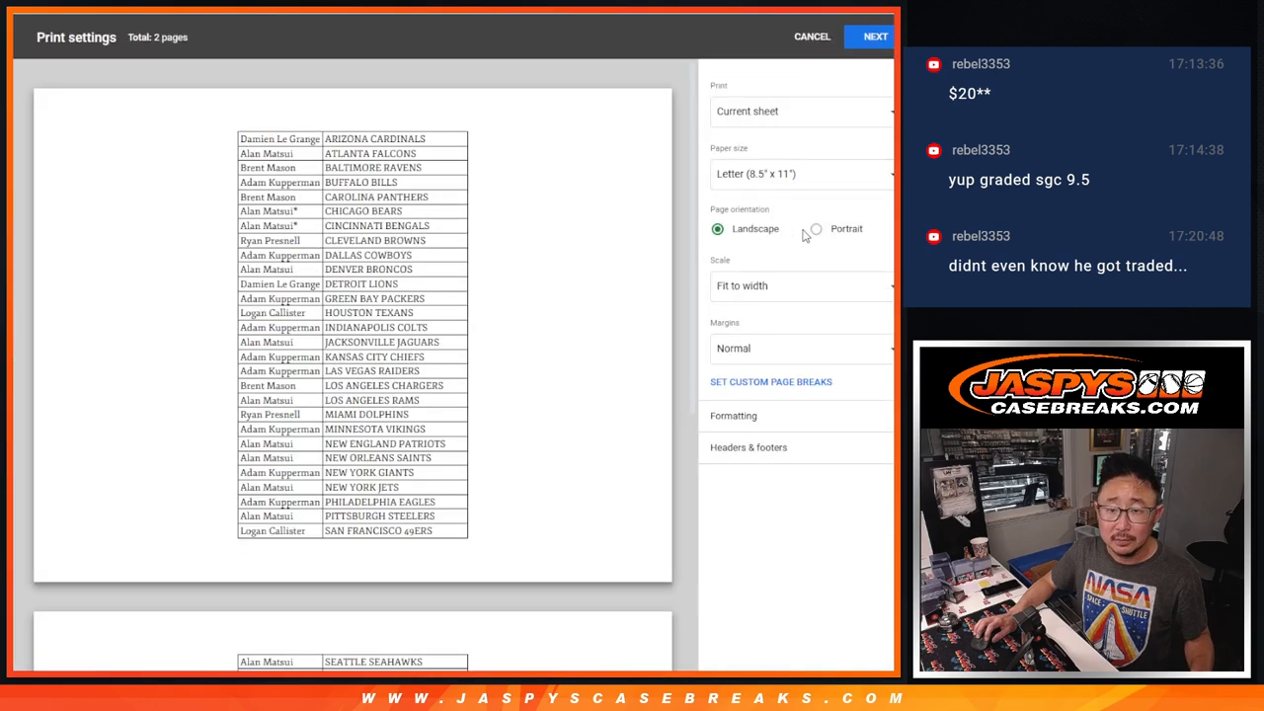
Step: Fit the pairings on one portrait page and send it to the printer
{"action": "left_click", "coordinate": [810, 228]}
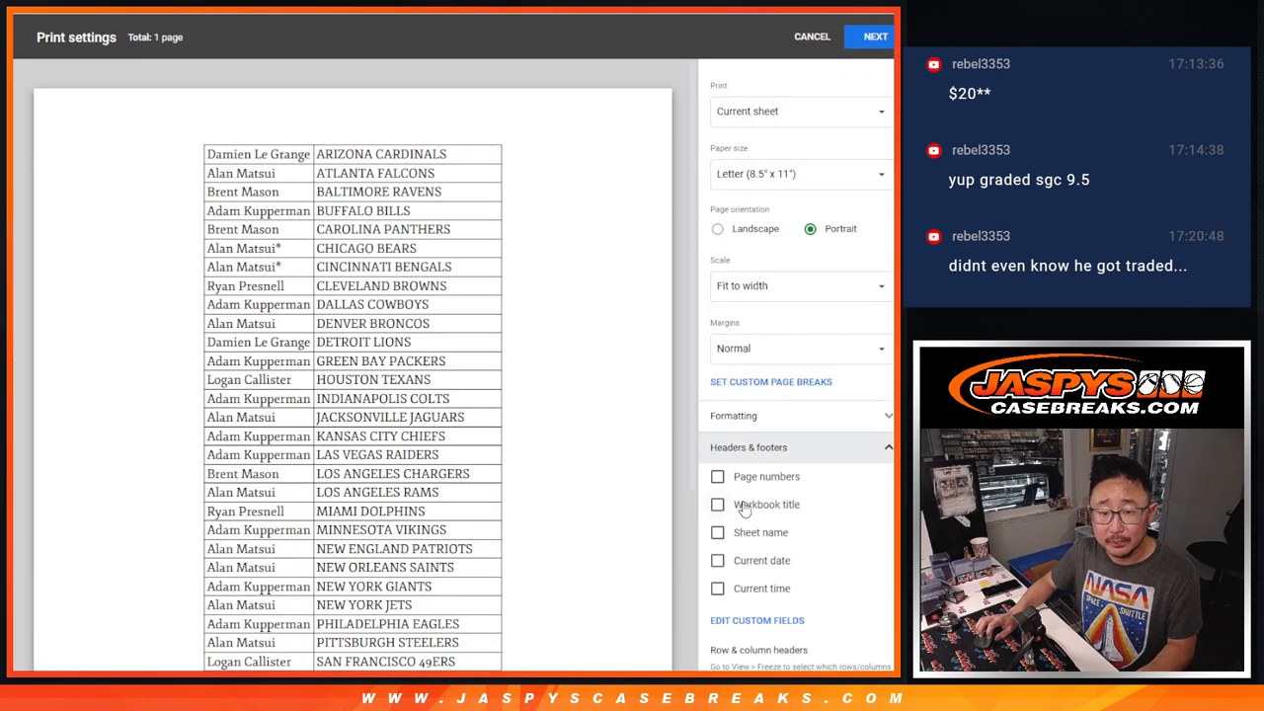
{"action": "left_click", "coordinate": [873, 36]}
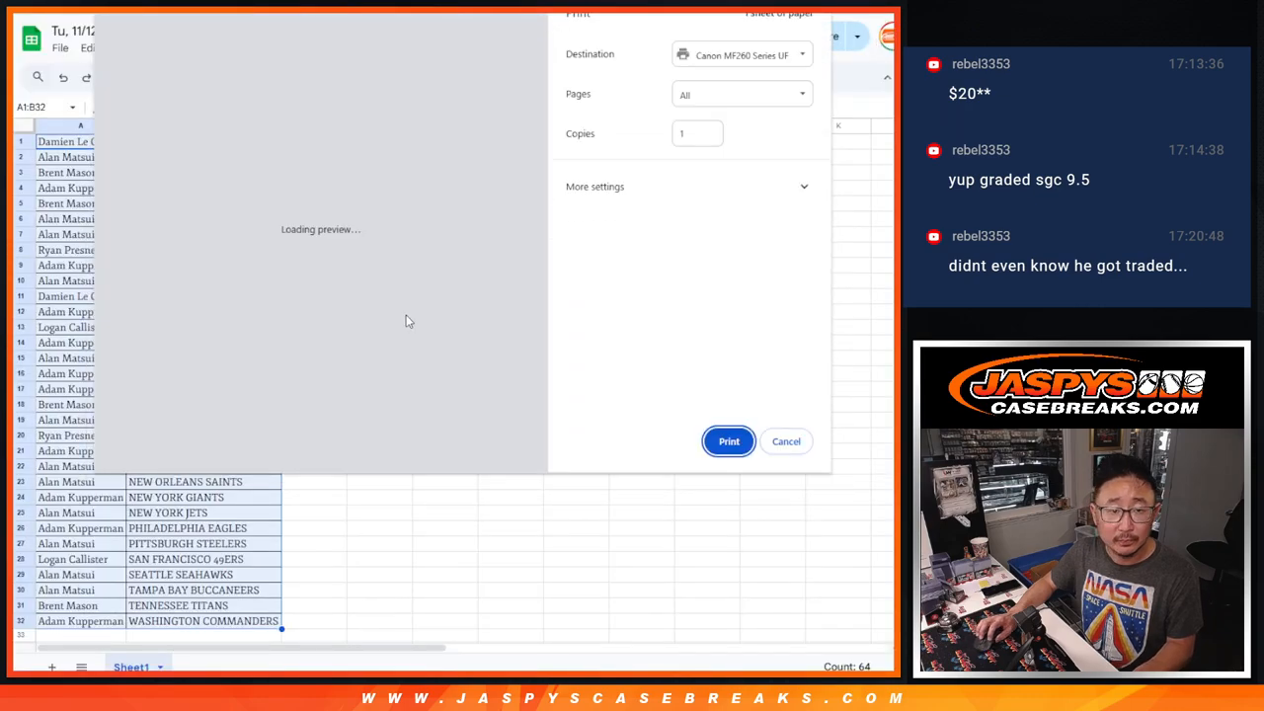
{"action": "left_click", "coordinate": [785, 441]}
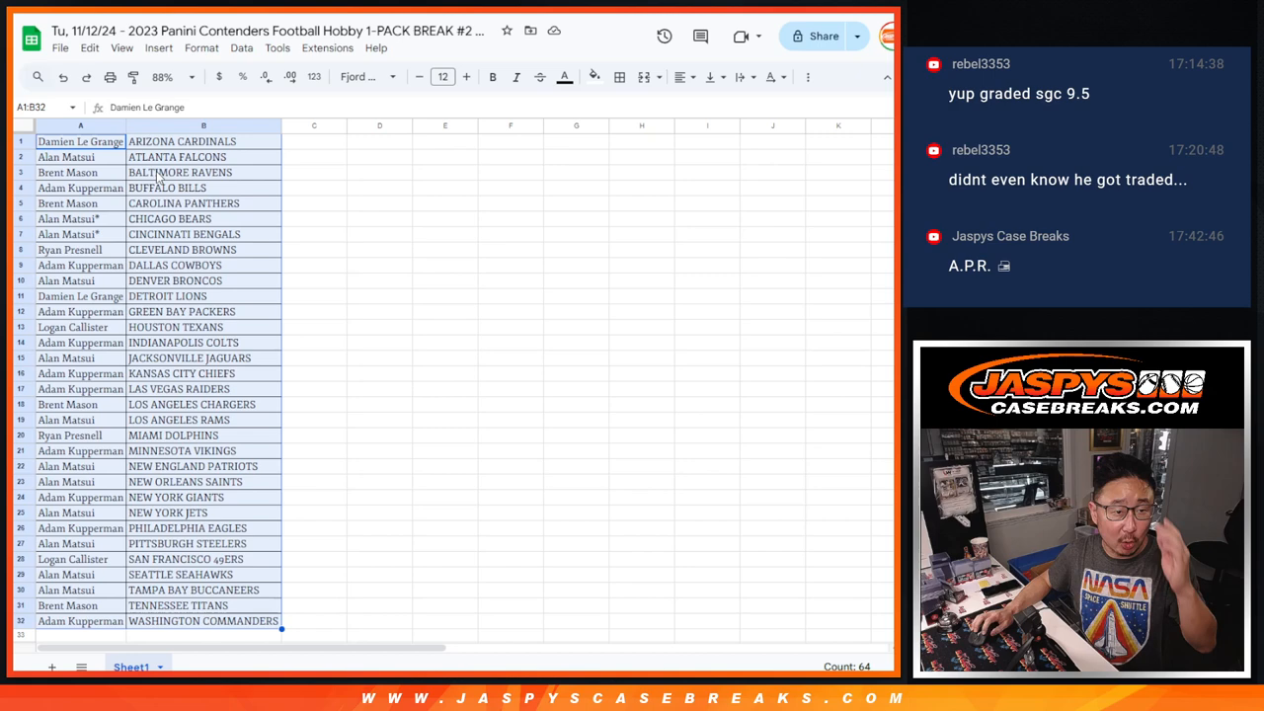
{"action": "left_click", "coordinate": [80, 142]}
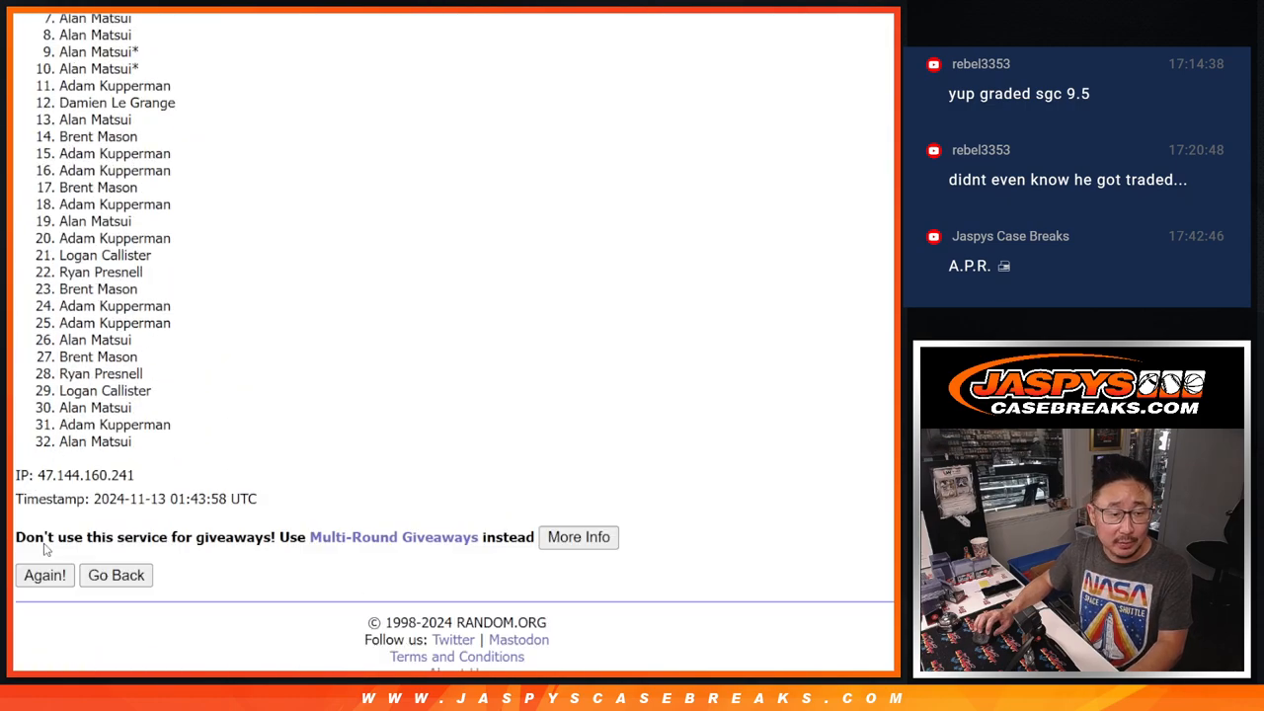
Step: Reshuffle the break names twice more to reach six randomizations
{"action": "left_click", "coordinate": [45, 575]}
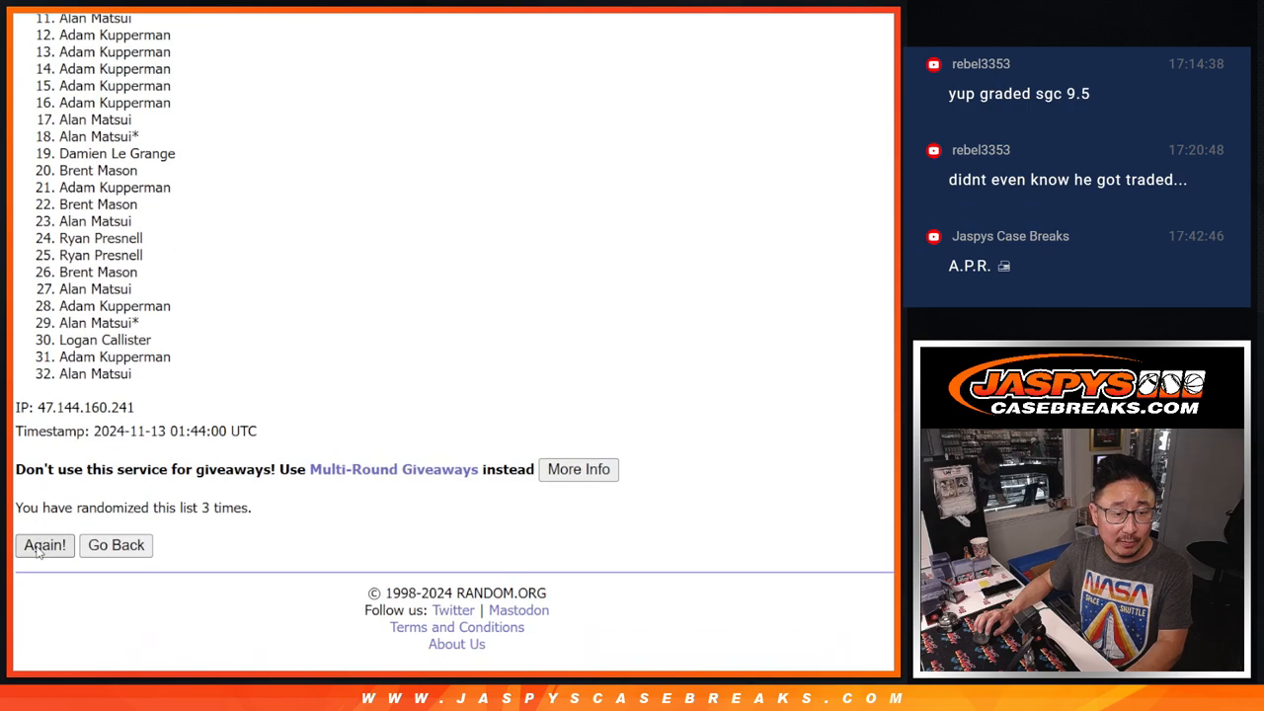
{"action": "left_click", "coordinate": [44, 545]}
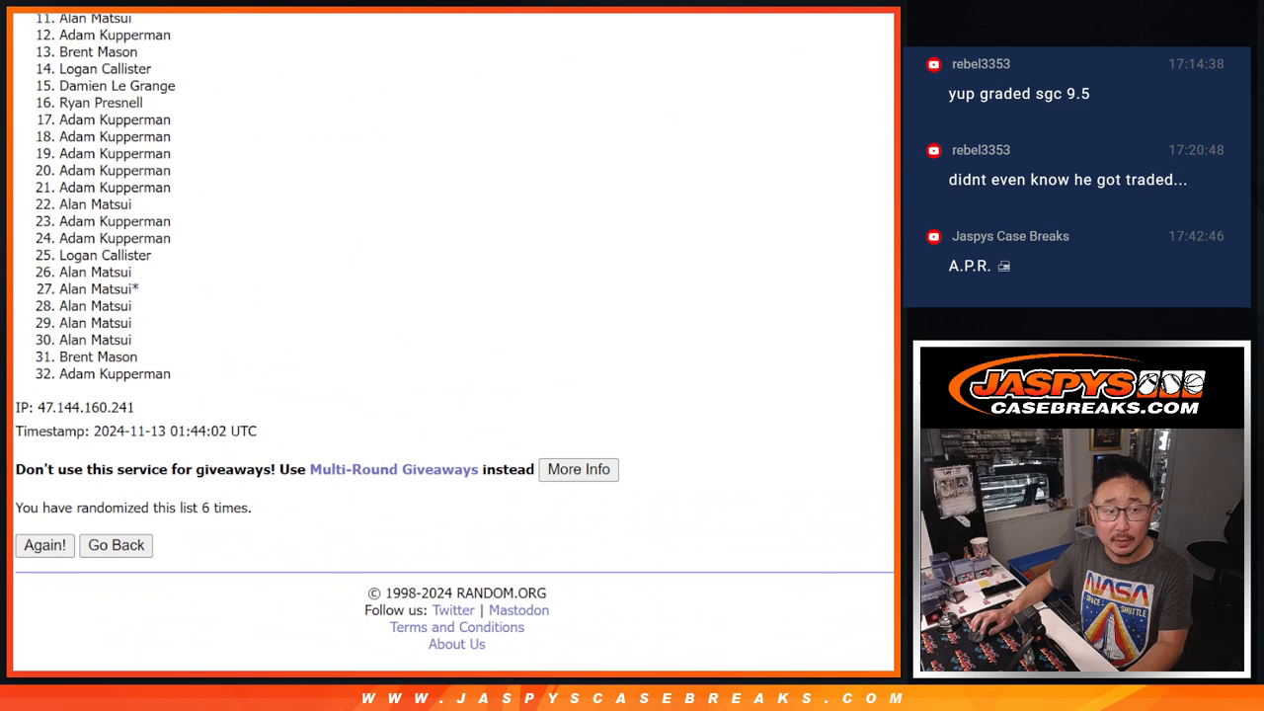
{"action": "scroll", "scroll_direction": "up", "scroll_amount": 3}
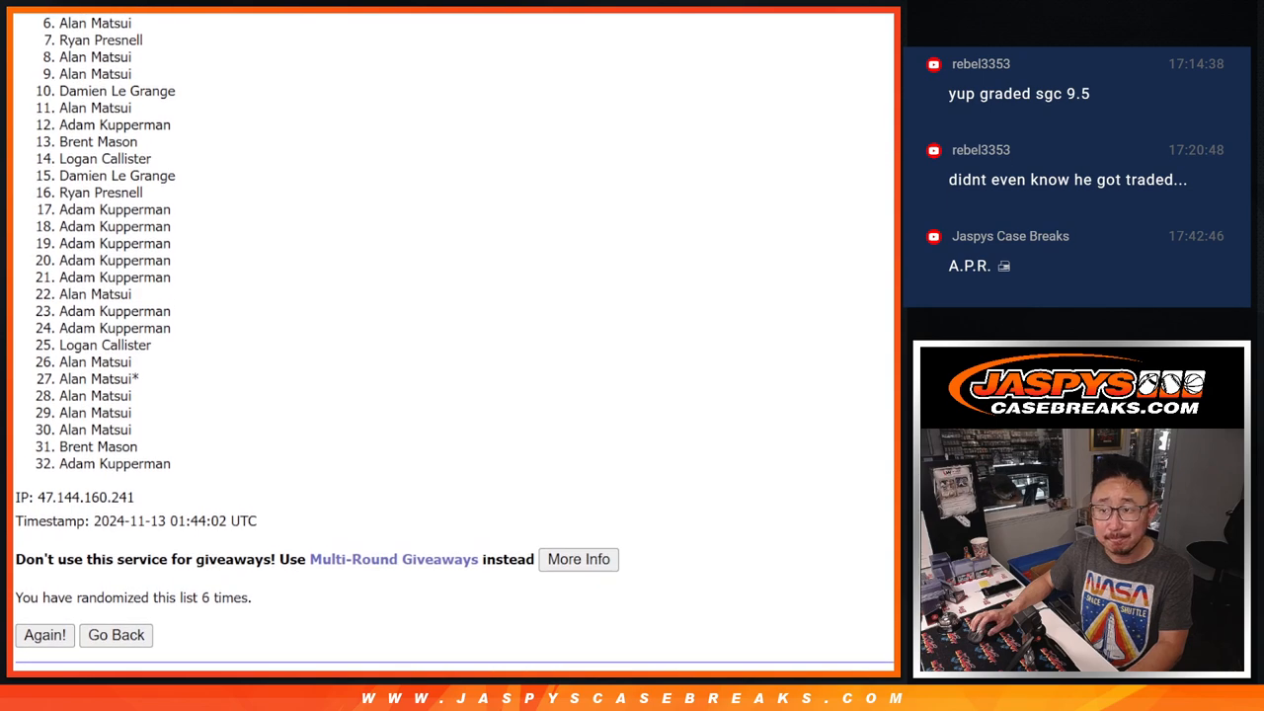
{"action": "mouse_move", "coordinate": [569, 295]}
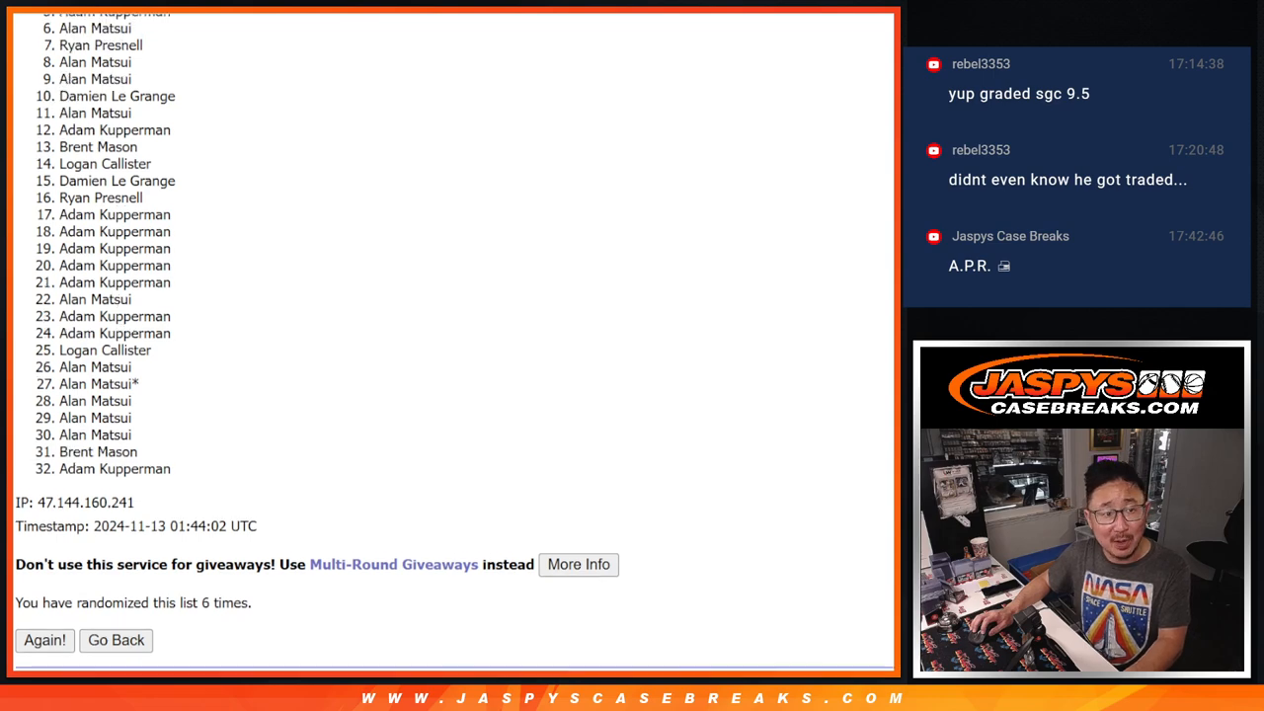
Step: Scroll to the top of the results and highlight names ranked 1 through 5
{"action": "scroll", "scroll_direction": "up", "scroll_amount": 3}
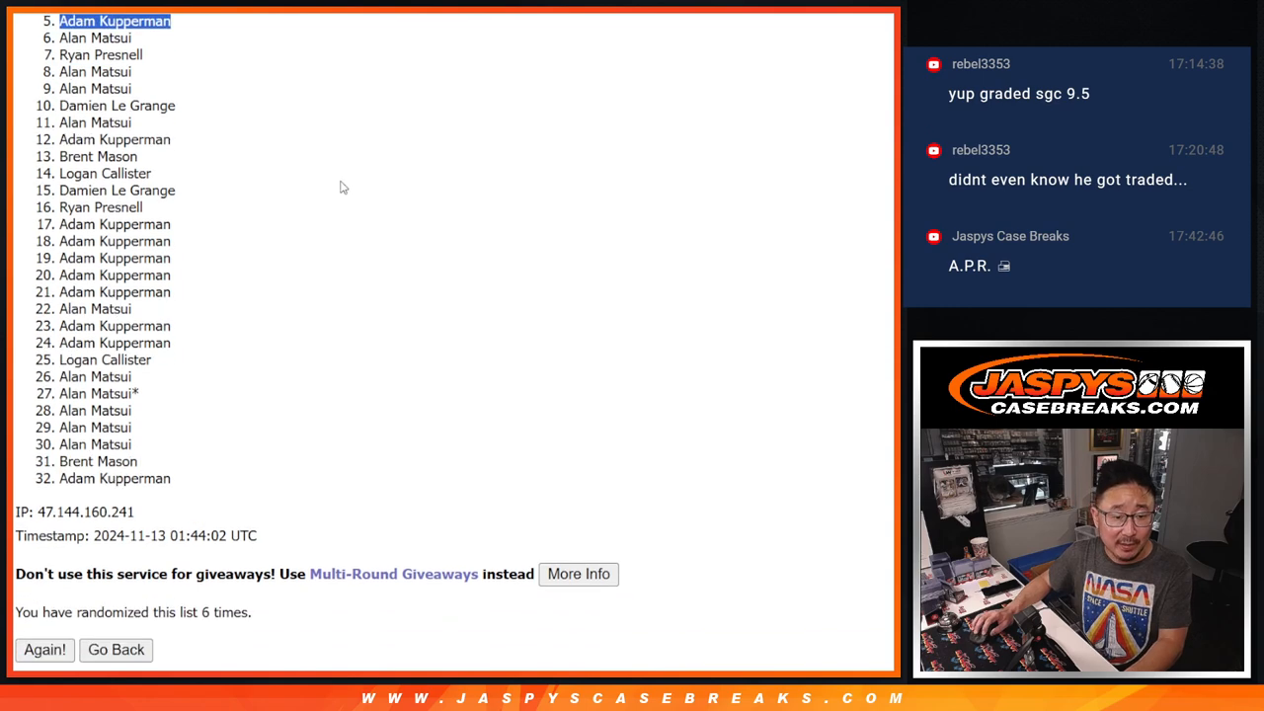
{"action": "left_click", "coordinate": [43, 649]}
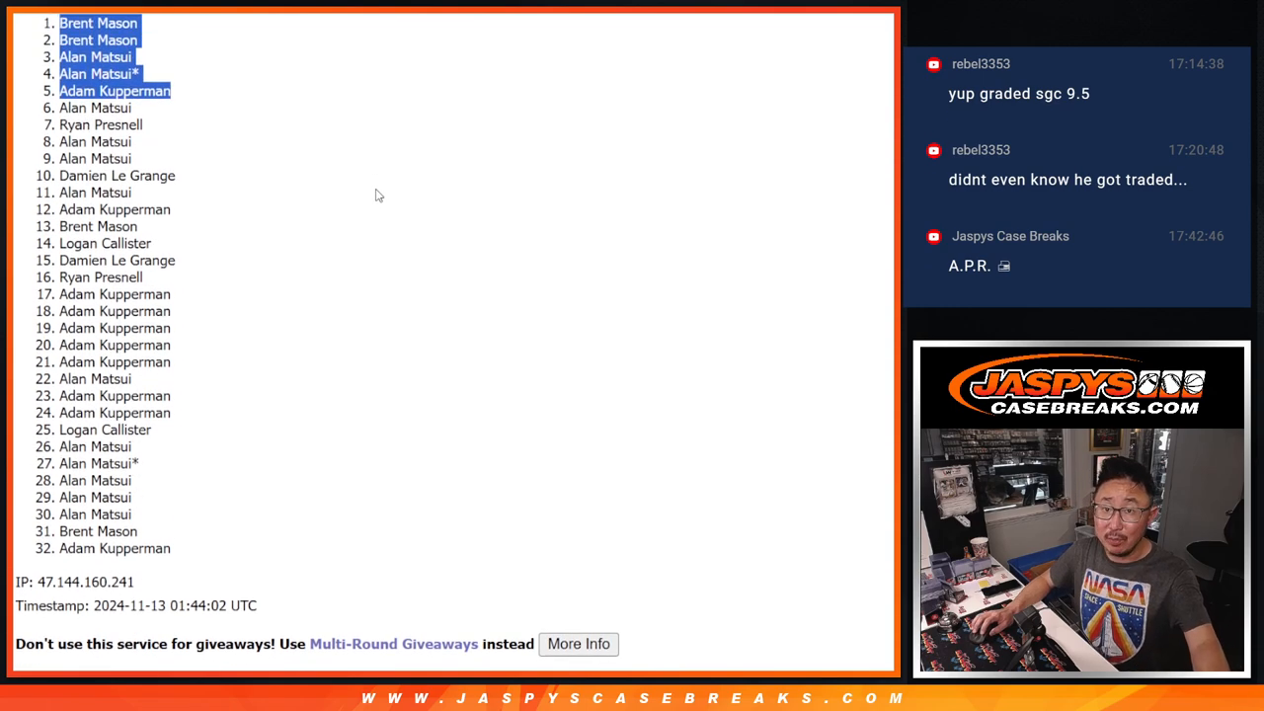
{"action": "mouse_move", "coordinate": [358, 194]}
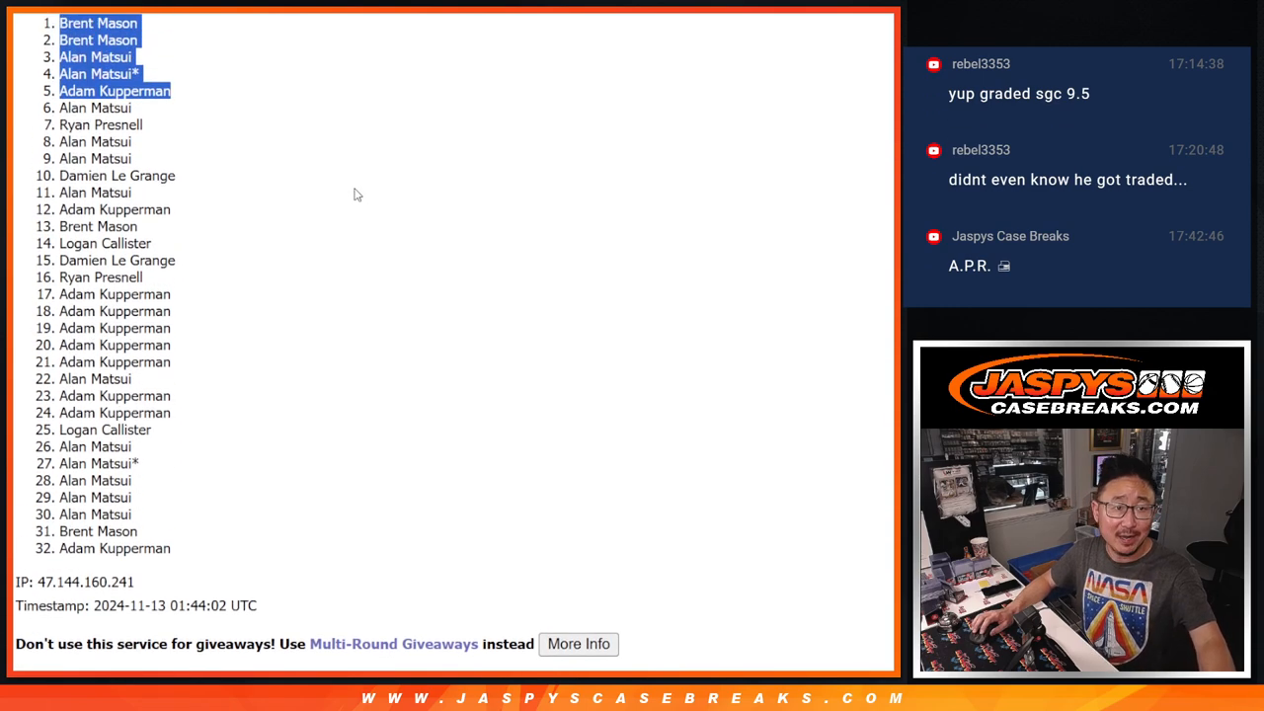